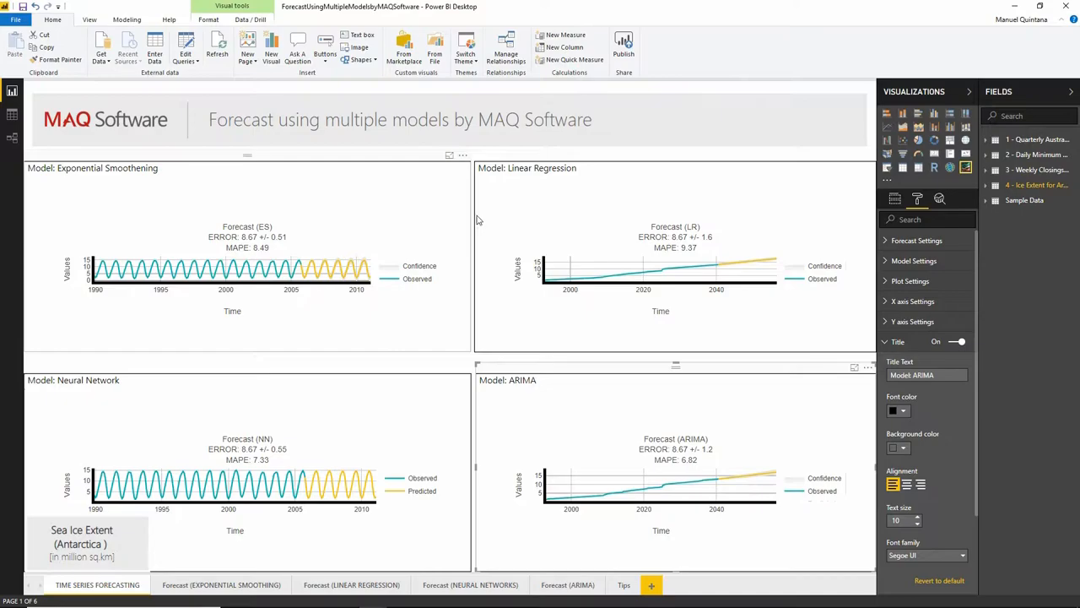
{"action": "mouse_move", "coordinate": [139, 192]}
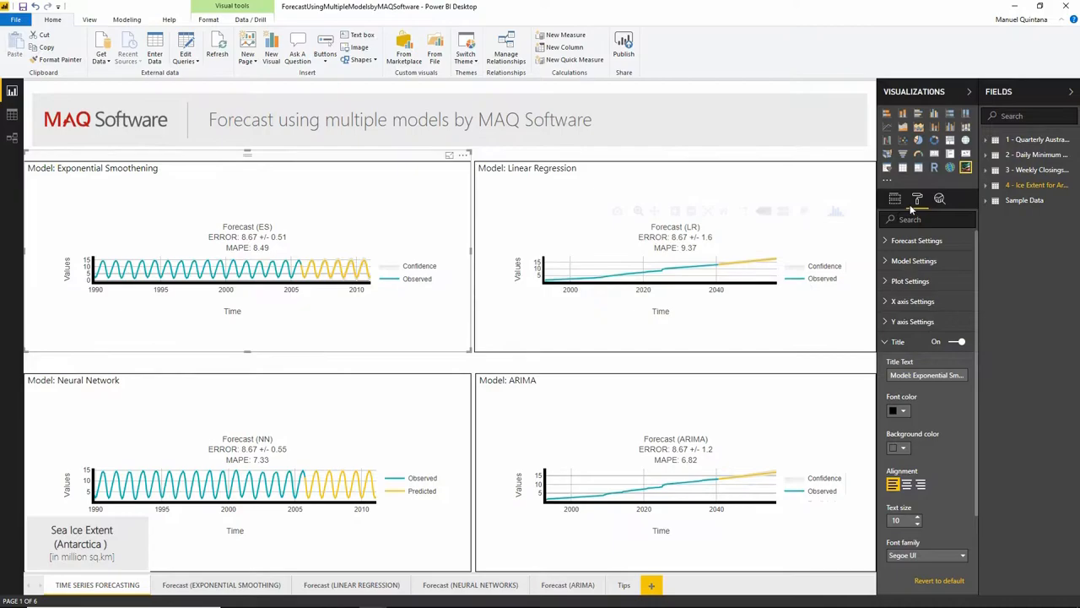
Show the Exponential Smoothing visual's fields: Time as Series/Date, Sea Ice Extent as Values
{"action": "left_click", "coordinate": [894, 200]}
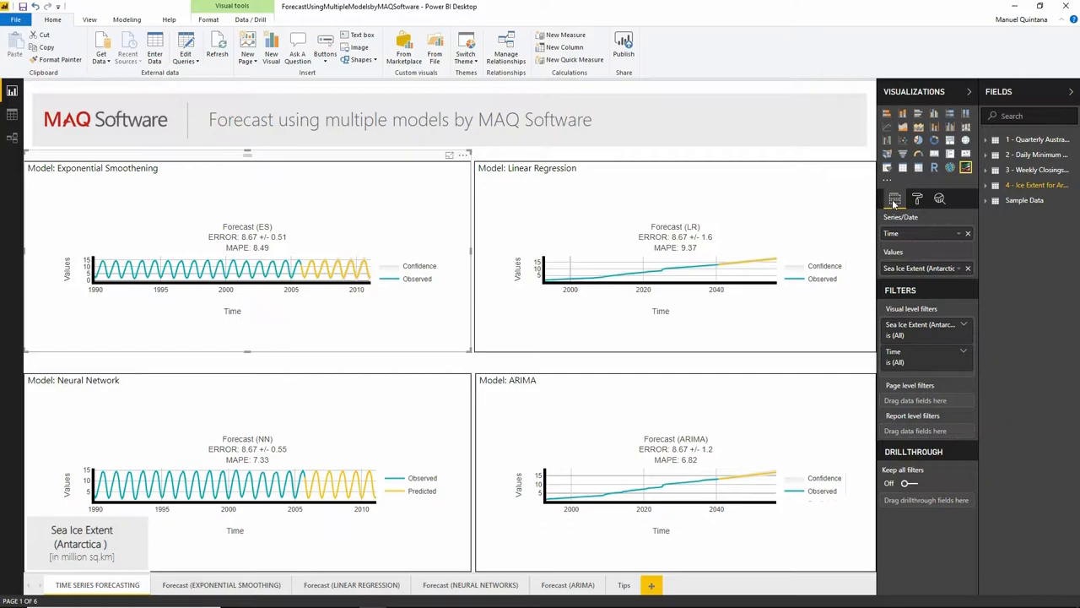
Open the Forecast (EXPONENTIAL SMOOTHING) page of quarterly Australian export volumes
{"action": "left_click", "coordinate": [221, 584]}
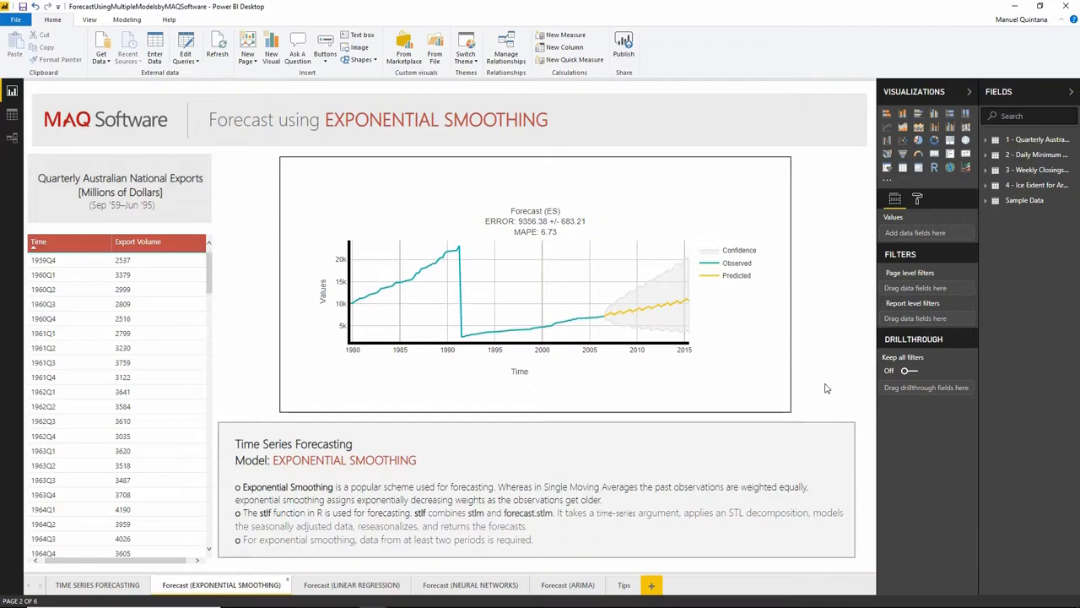
{"action": "left_click", "coordinate": [351, 585]}
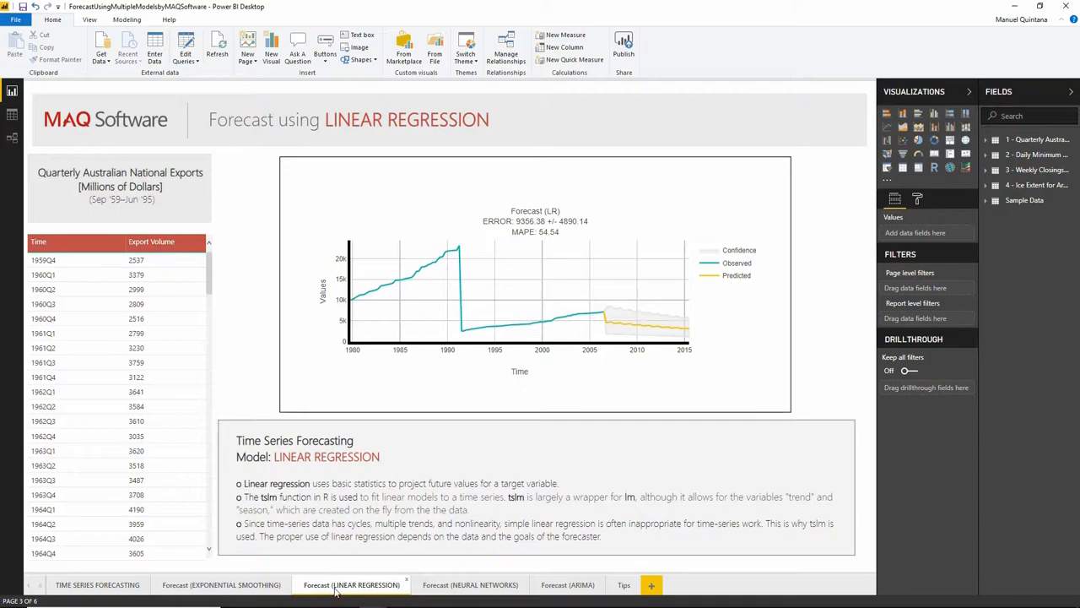
{"action": "left_click", "coordinate": [567, 584]}
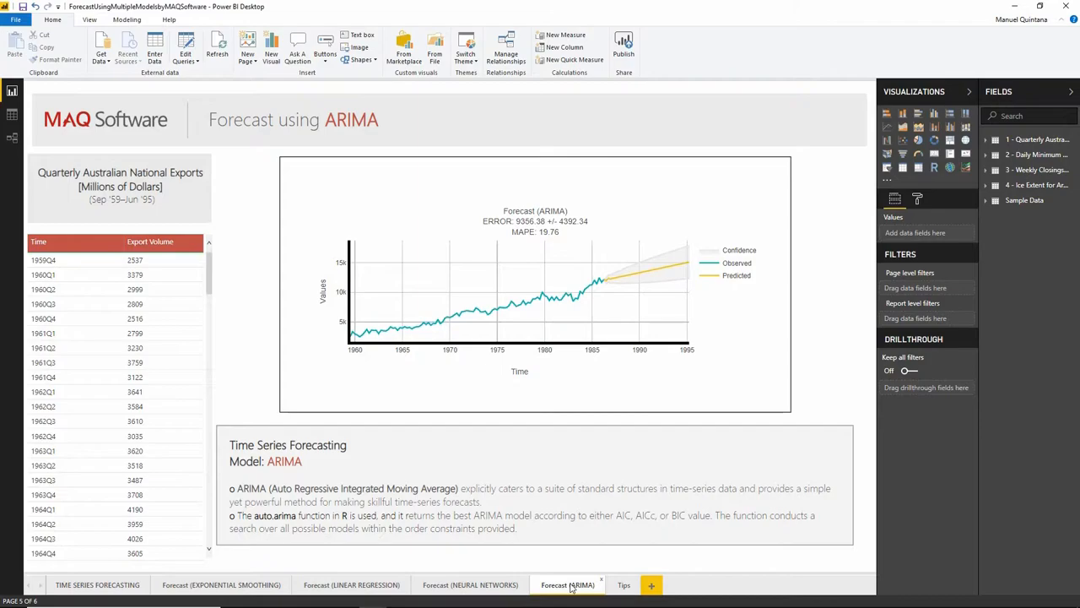
{"action": "left_click", "coordinate": [221, 584]}
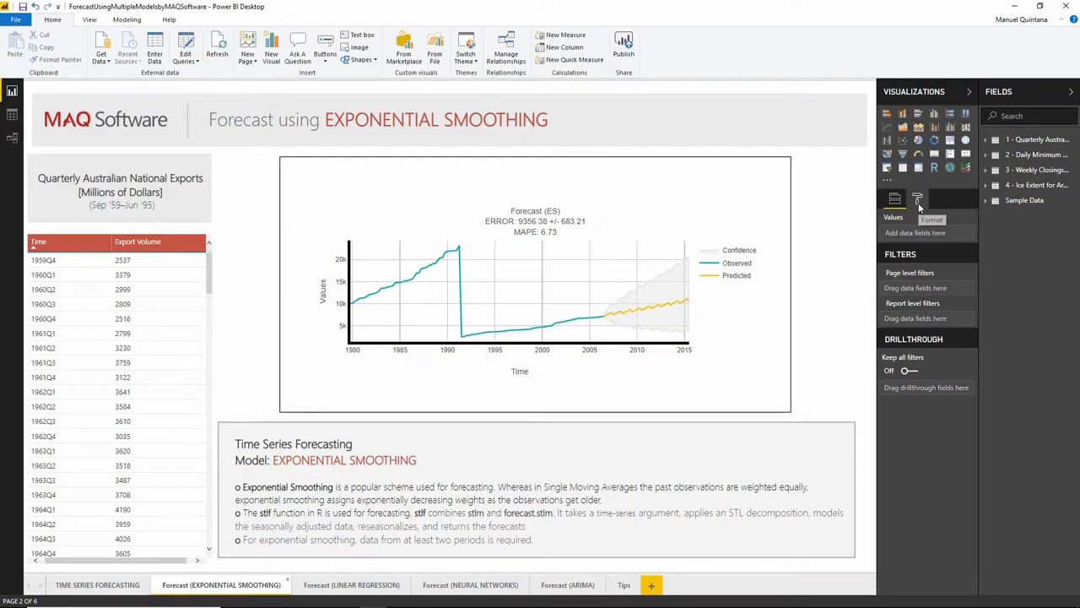
Inspect the ES chart's Forecast Settings: 10 forecast units, 0.75 split point, 80% confidence
{"action": "left_click", "coordinate": [535, 295]}
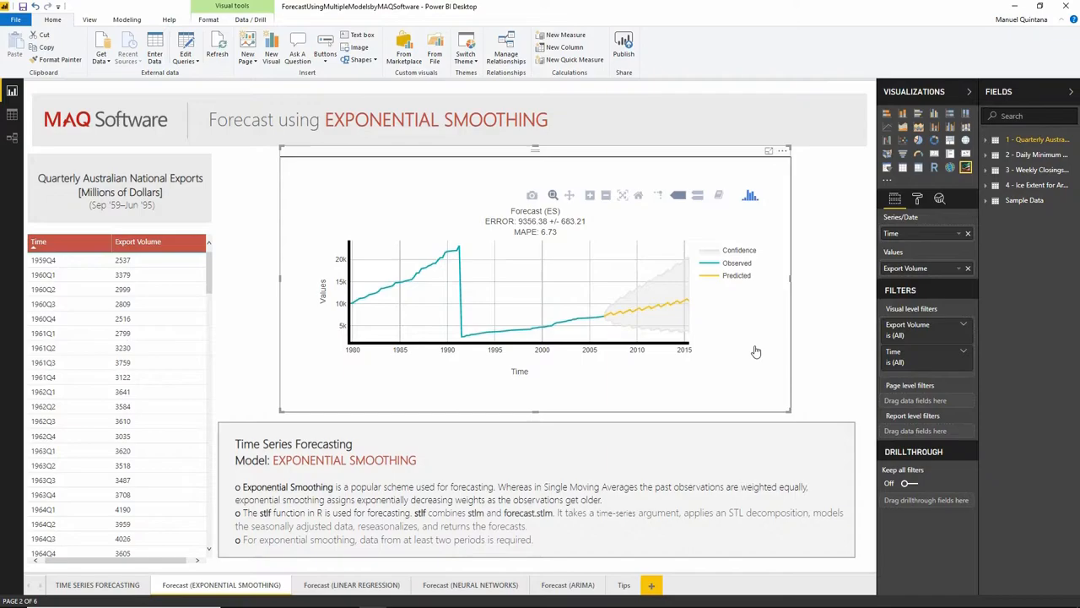
{"action": "left_click", "coordinate": [918, 198]}
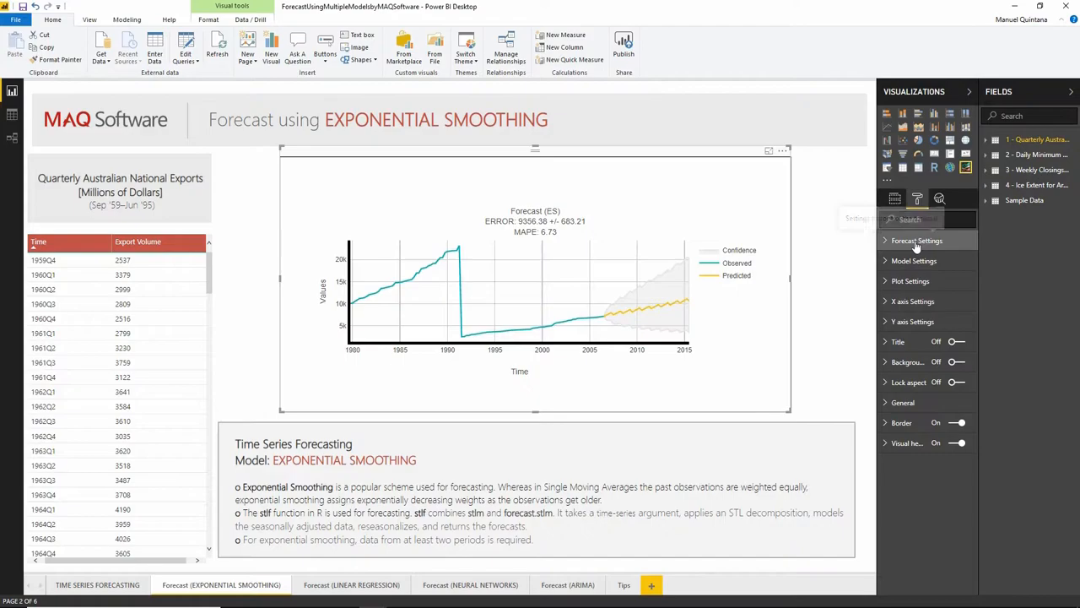
{"action": "left_click", "coordinate": [917, 240]}
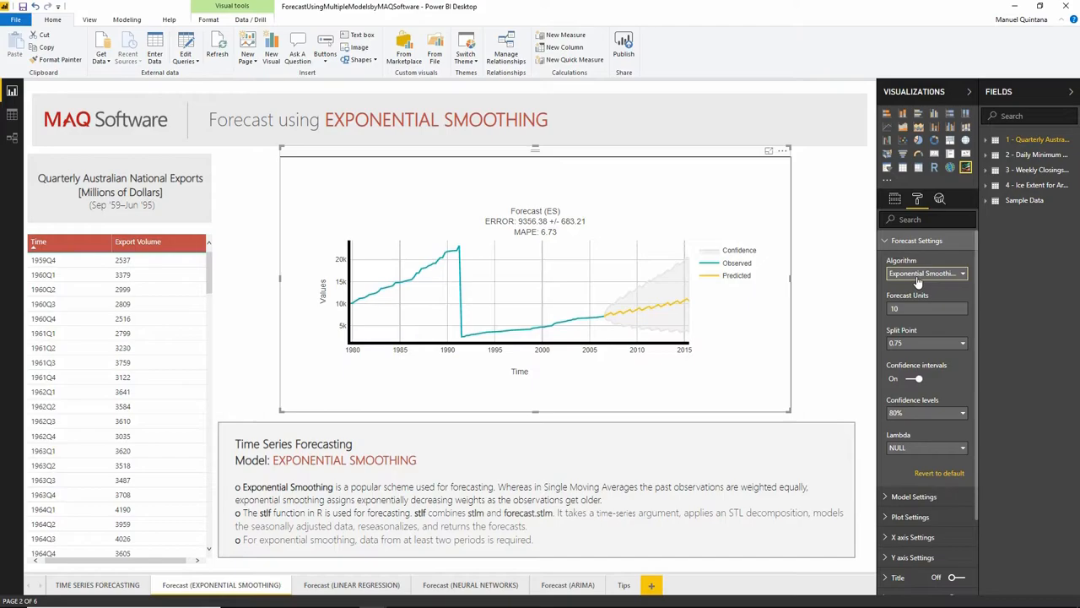
{"action": "left_click", "coordinate": [926, 308]}
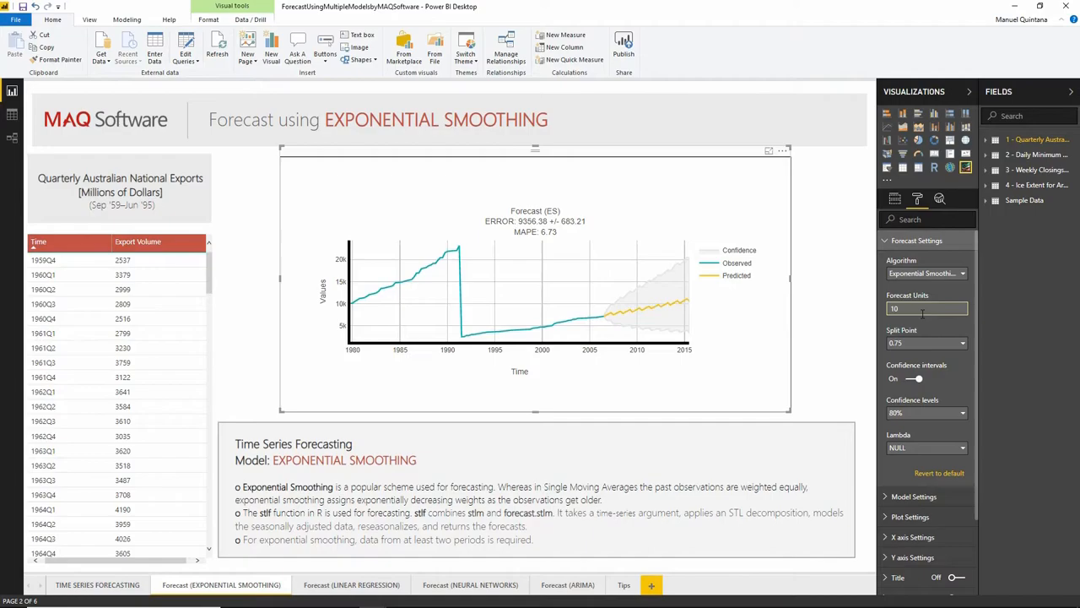
{"action": "left_click", "coordinate": [915, 378]}
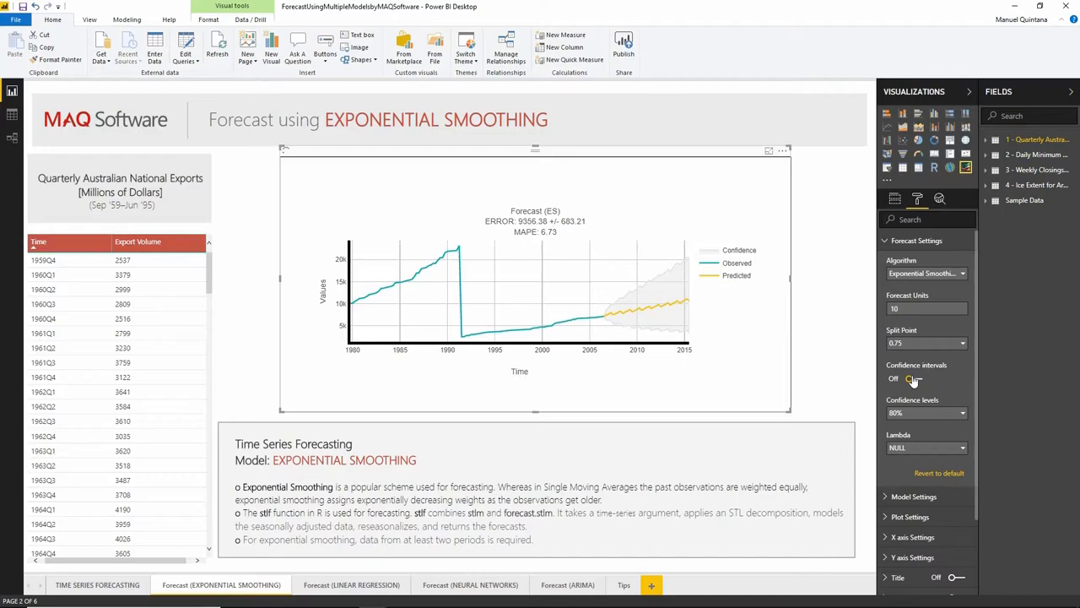
{"action": "left_click", "coordinate": [909, 378]}
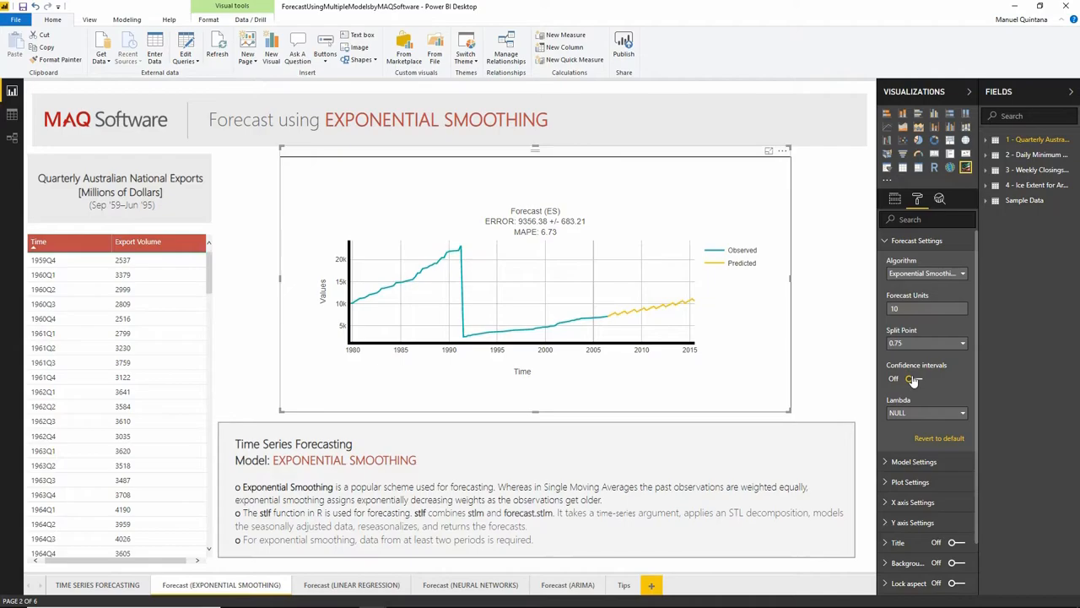
{"action": "left_click", "coordinate": [916, 378]}
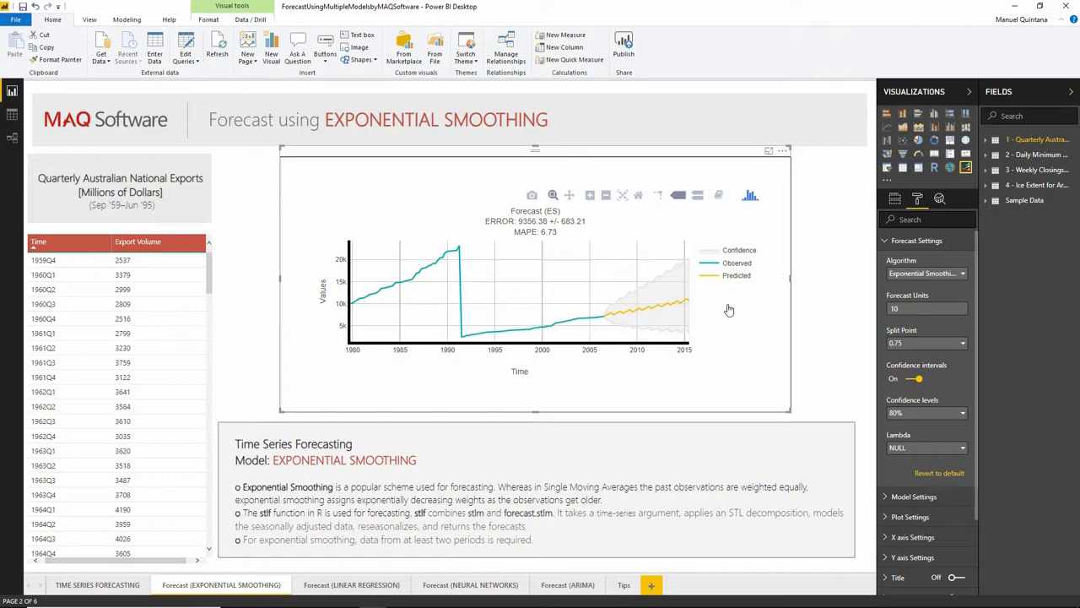
{"action": "left_click", "coordinate": [961, 448]}
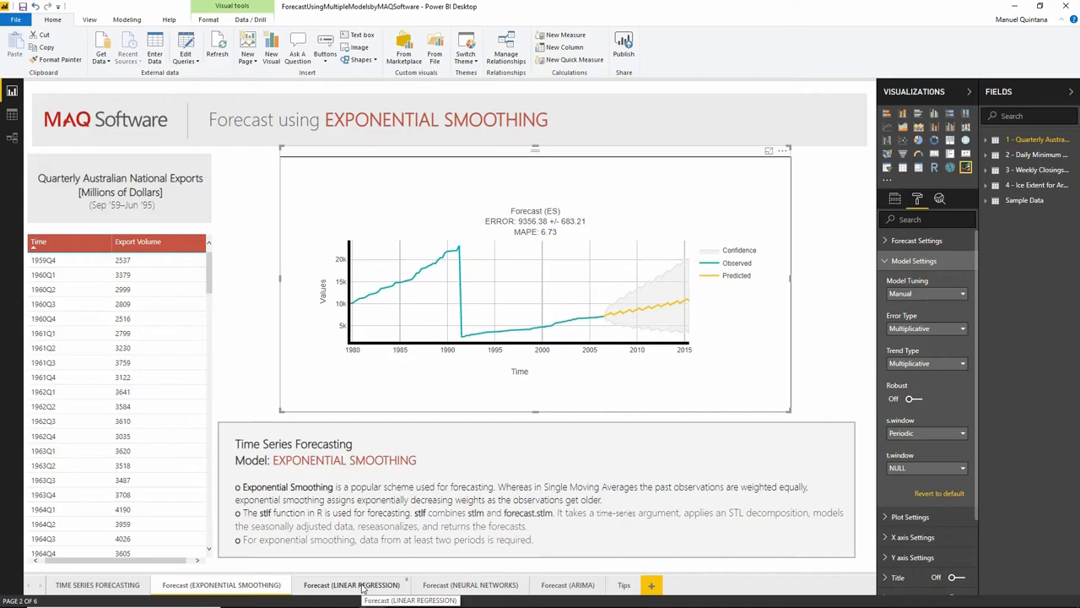
Switch to the Forecast (LINEAR REGRESSION) page with its higher-error chart
{"action": "left_click", "coordinate": [351, 584]}
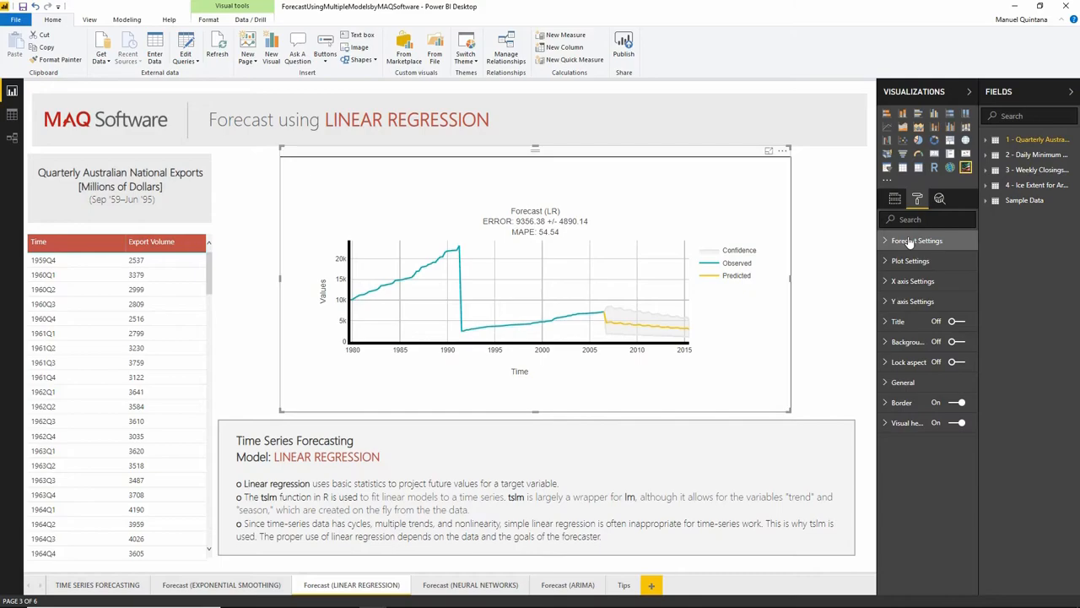
{"action": "mouse_move", "coordinate": [809, 330]}
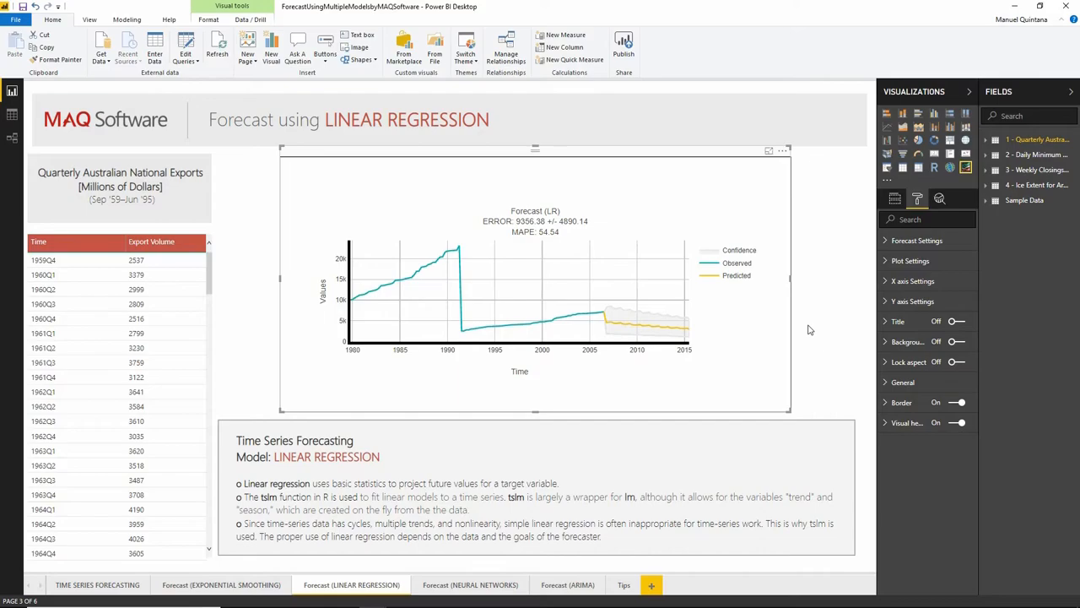
Open the Forecast (NEURAL NETWORKS) page showing decay 0.009, 200 iterations, size 20
{"action": "left_click", "coordinate": [470, 584]}
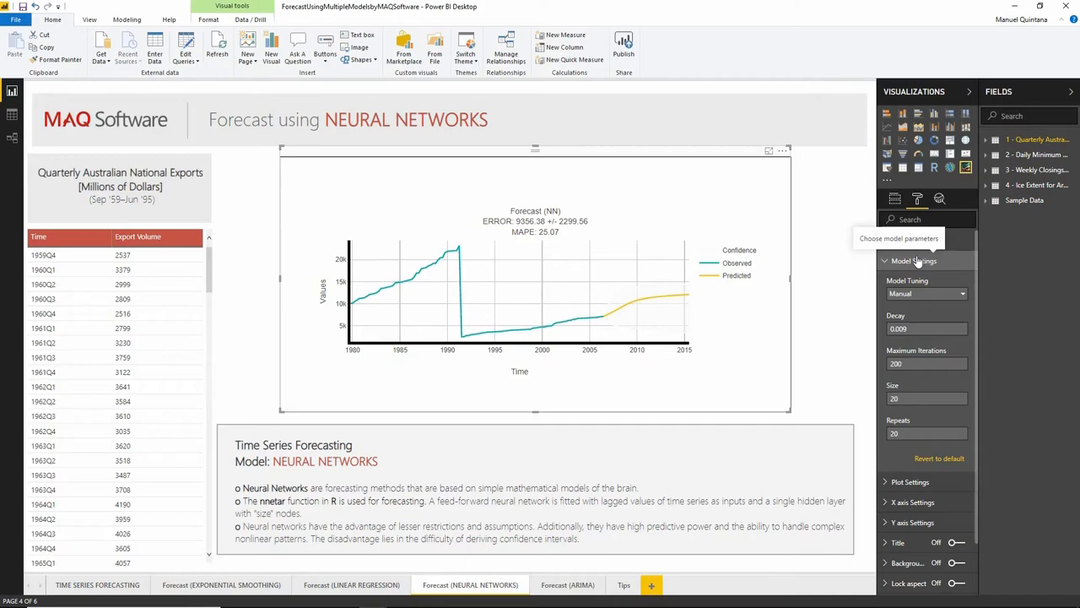
Set neural network model tuning to Auto, then go to the Exponential Smoothing page
{"action": "left_click", "coordinate": [926, 293]}
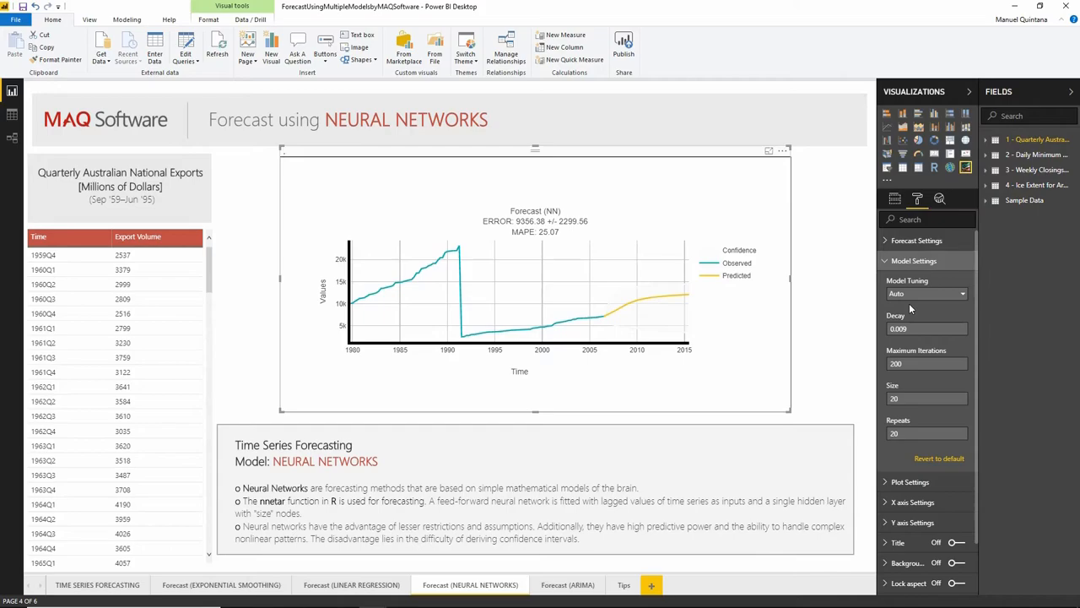
{"action": "left_click", "coordinate": [913, 260]}
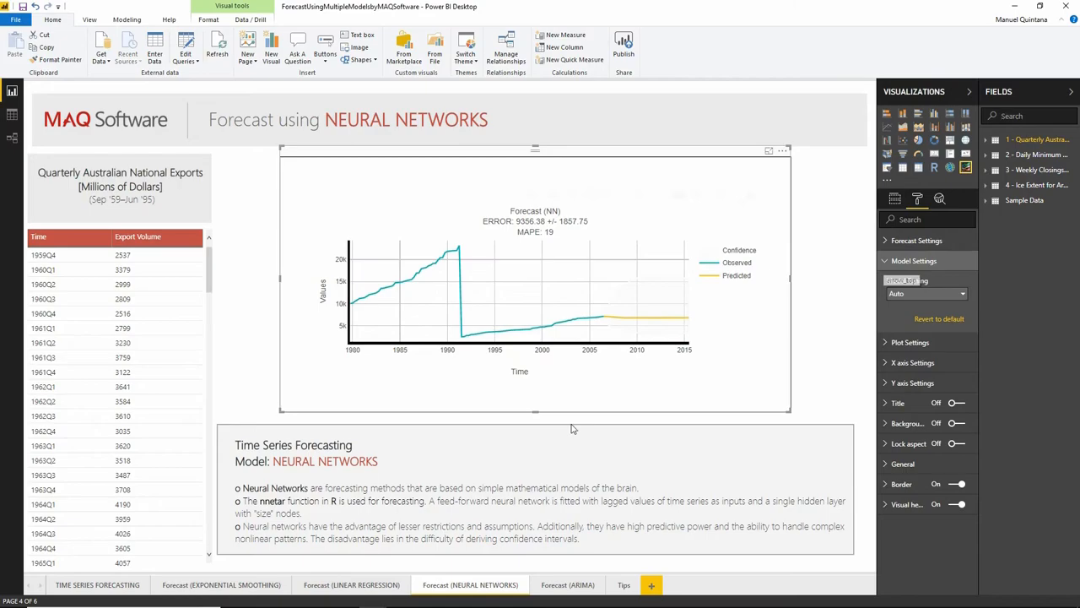
{"action": "left_click", "coordinate": [221, 584]}
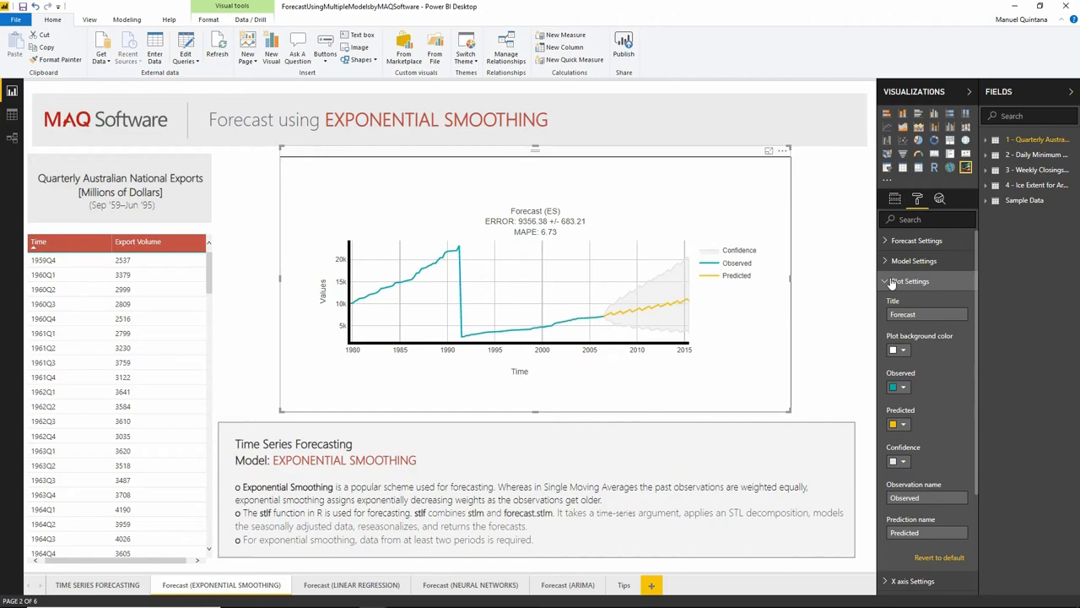
Start editing the Exponential Smoothing chart's plot title, currently "Forecast"
{"action": "left_click", "coordinate": [927, 314]}
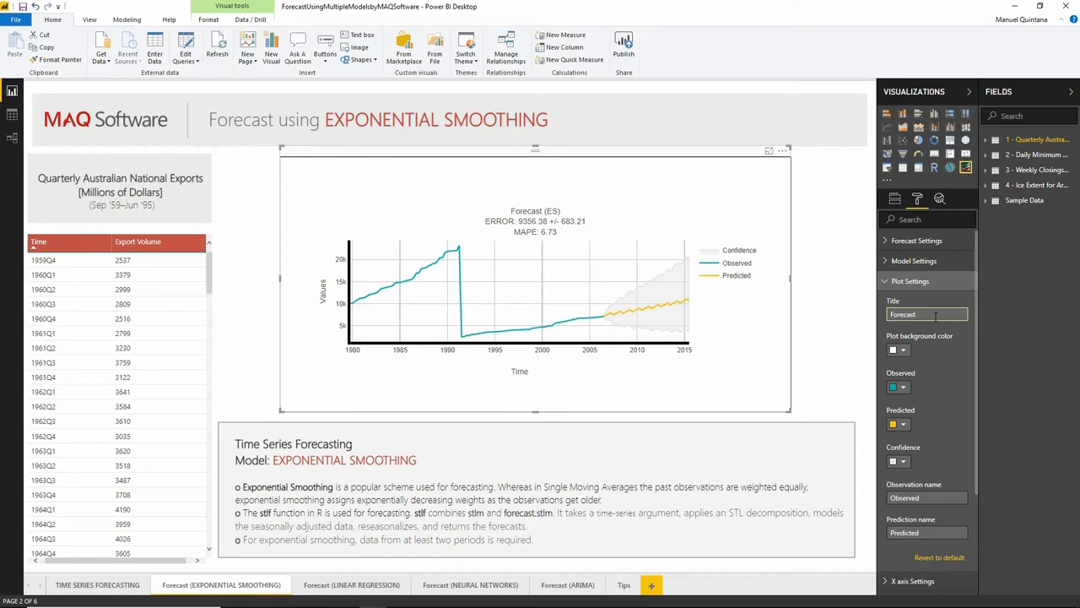